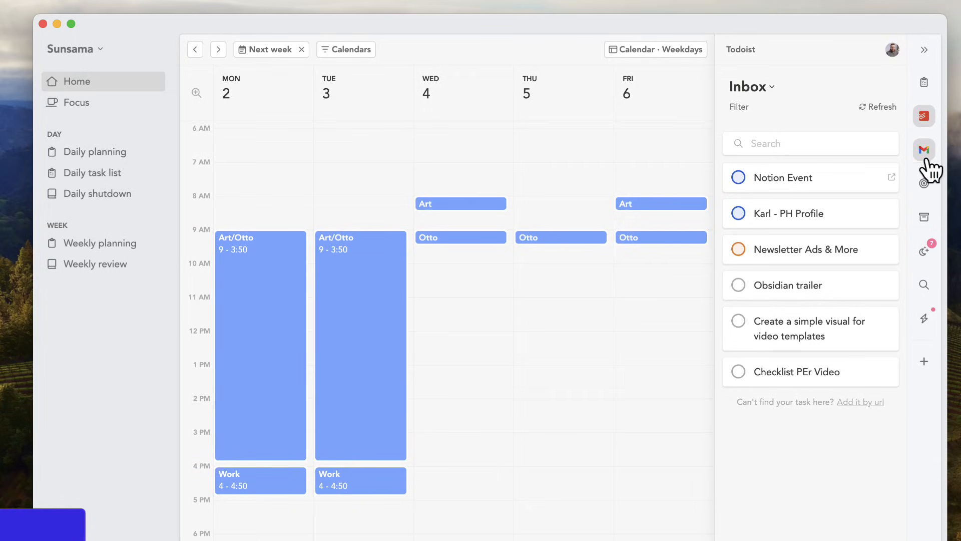
- Start a focus session on the Review Notchnook task and begin a new weekly objective
left_click(656, 50)
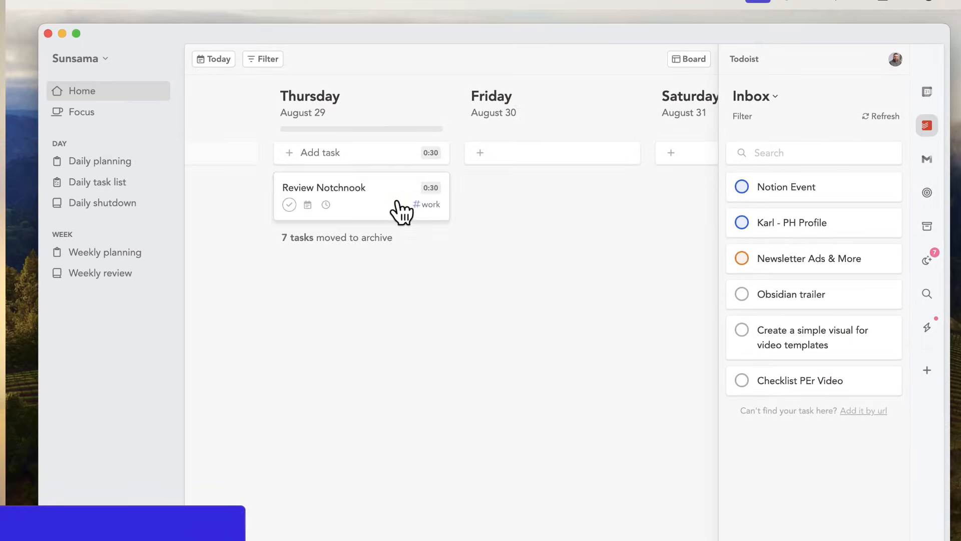
left_click(325, 204)
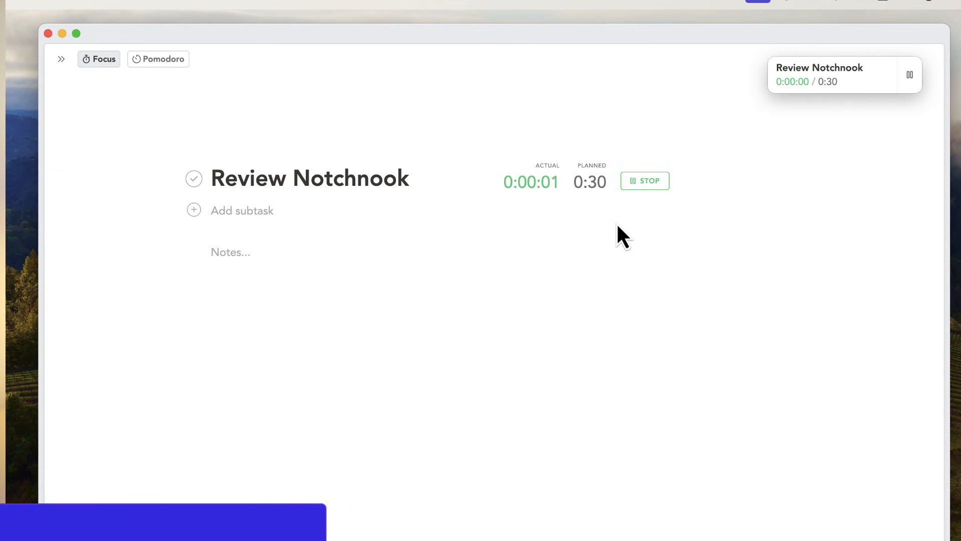
left_click(62, 59)
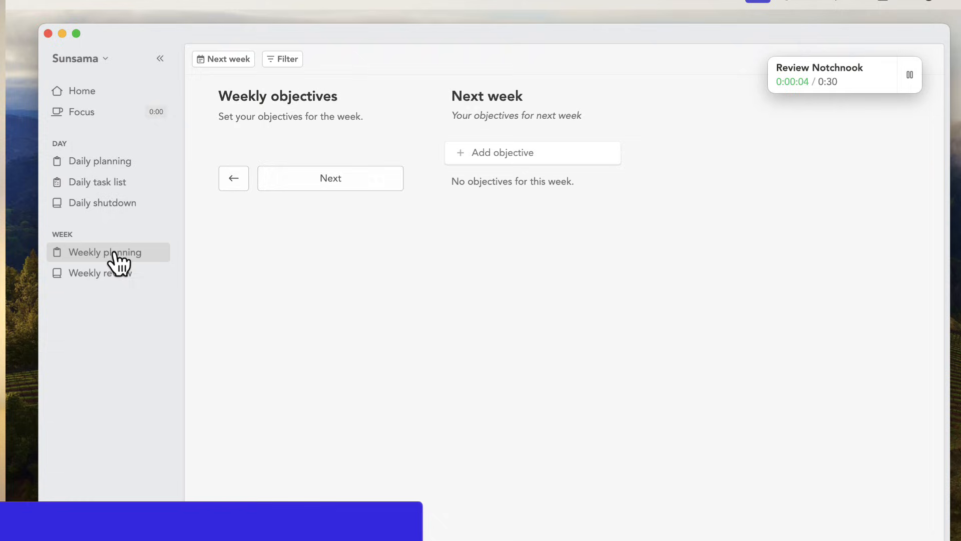
left_click(531, 152)
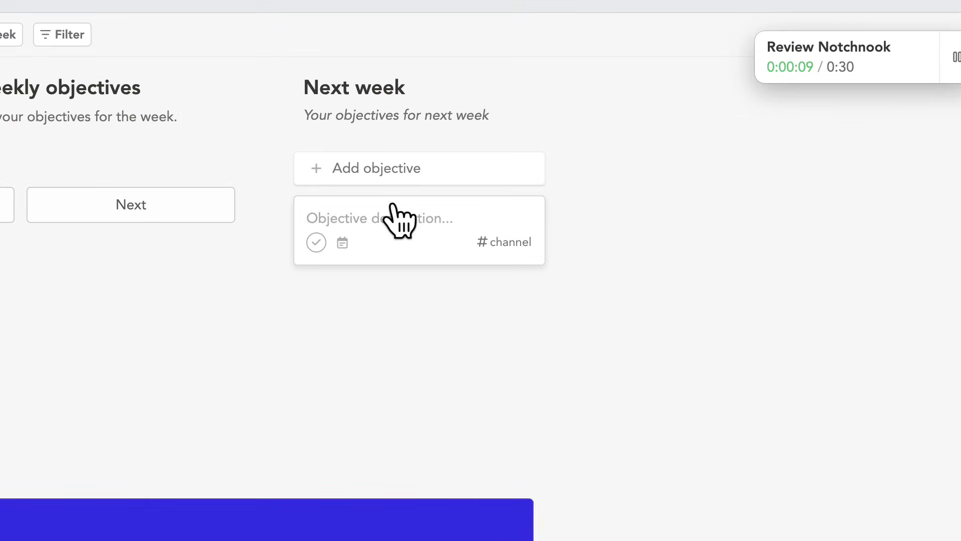
- Name the objective 'Review 5 Apps', plan time on Tue, Thu and Fri, and reach the settings
left_click(398, 219)
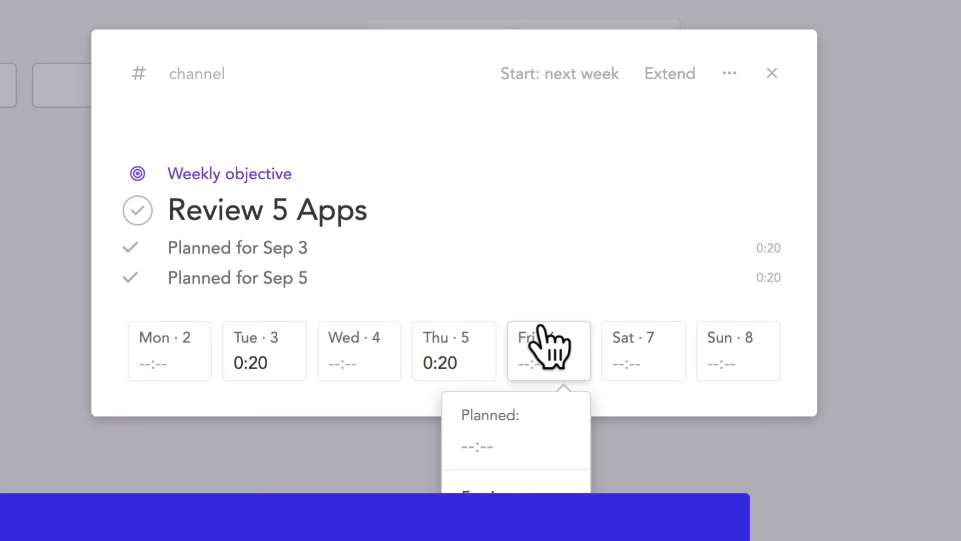
left_click(772, 73)
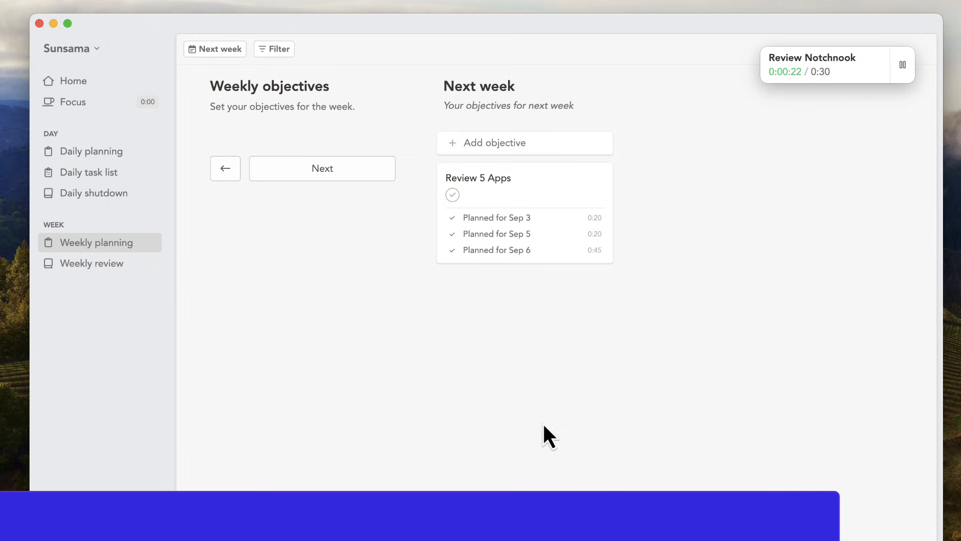
left_click(73, 80)
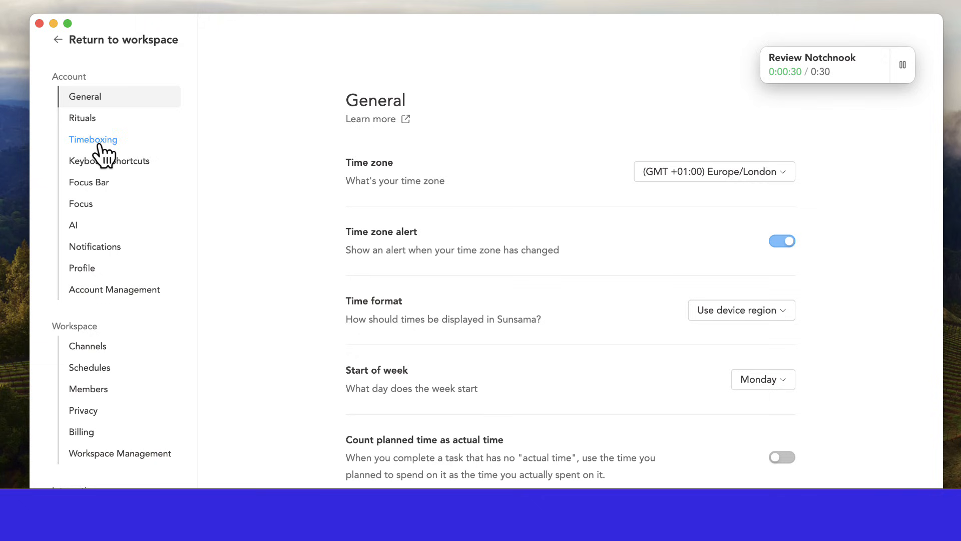
left_click(81, 443)
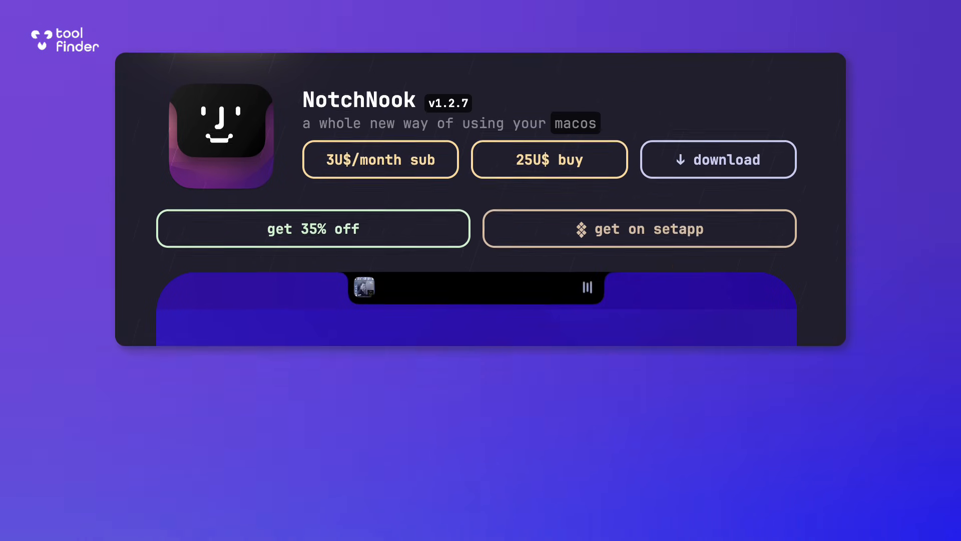
- Leave the NotchNook landing page for the macOS desktop
left_click(639, 228)
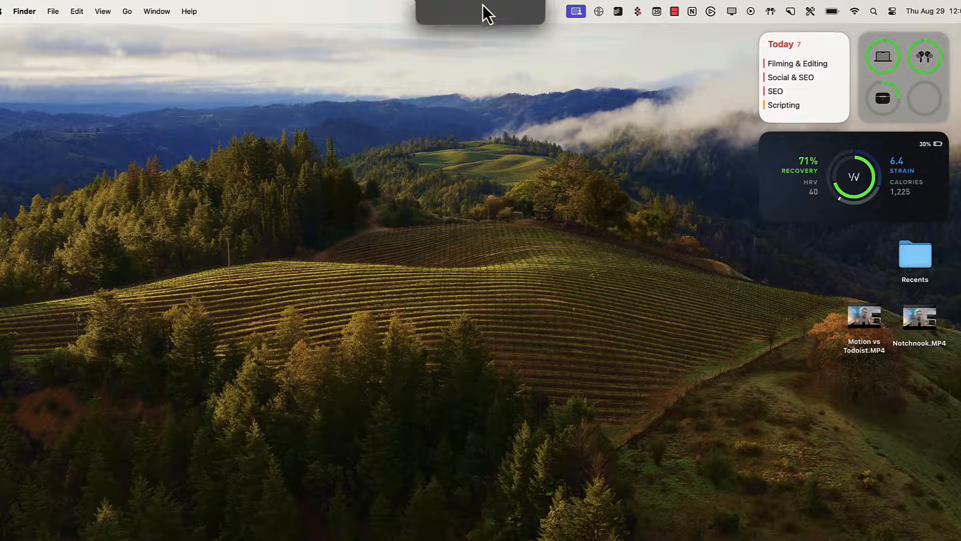
- Expand the notch to reveal the August calendar strip and the music player widget
left_click(479, 11)
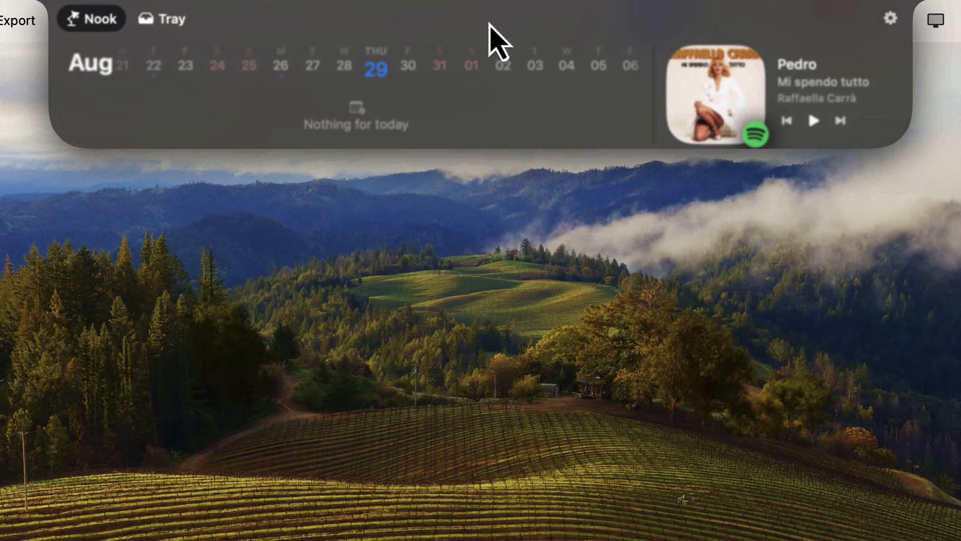
mouse_move(374, 67)
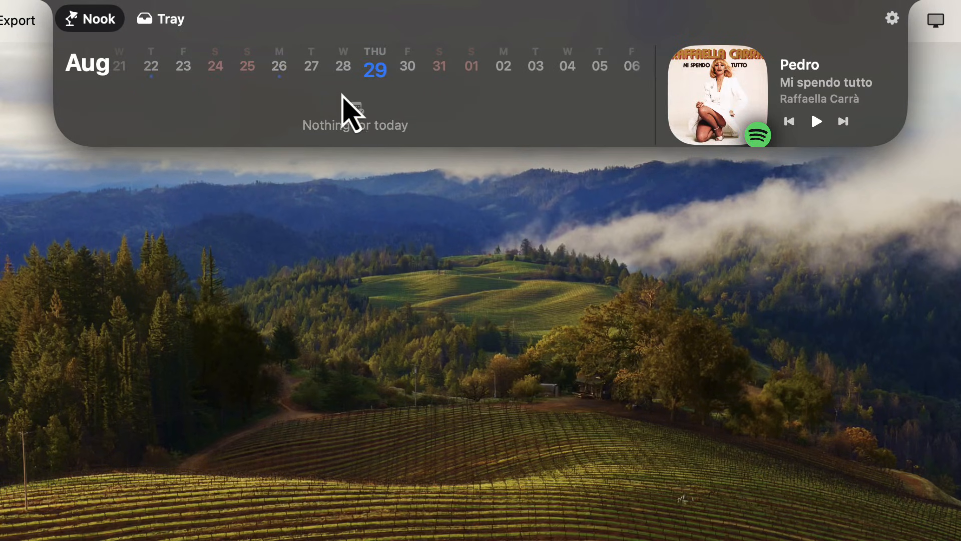
mouse_move(896, 42)
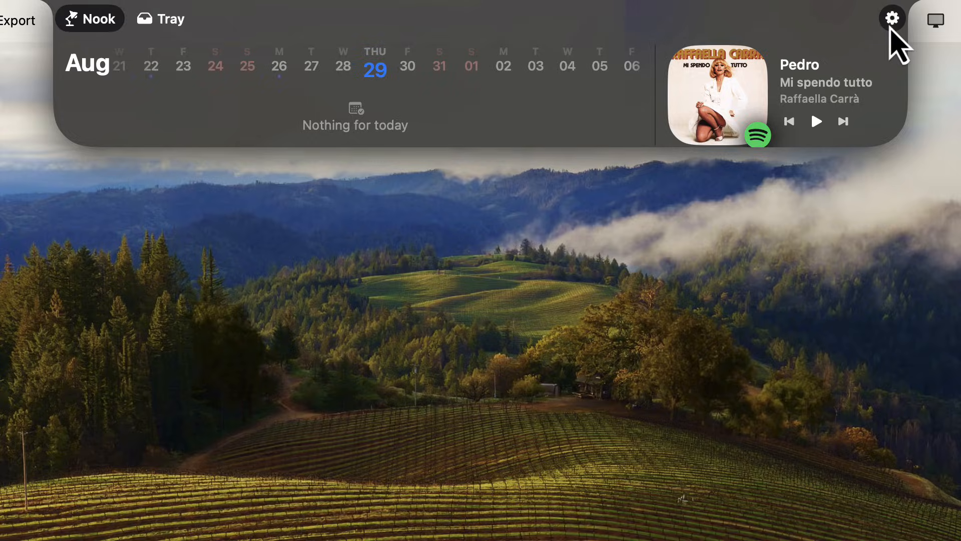
- Reach the Nook widget customization in NotchNook preferences
left_click(891, 18)
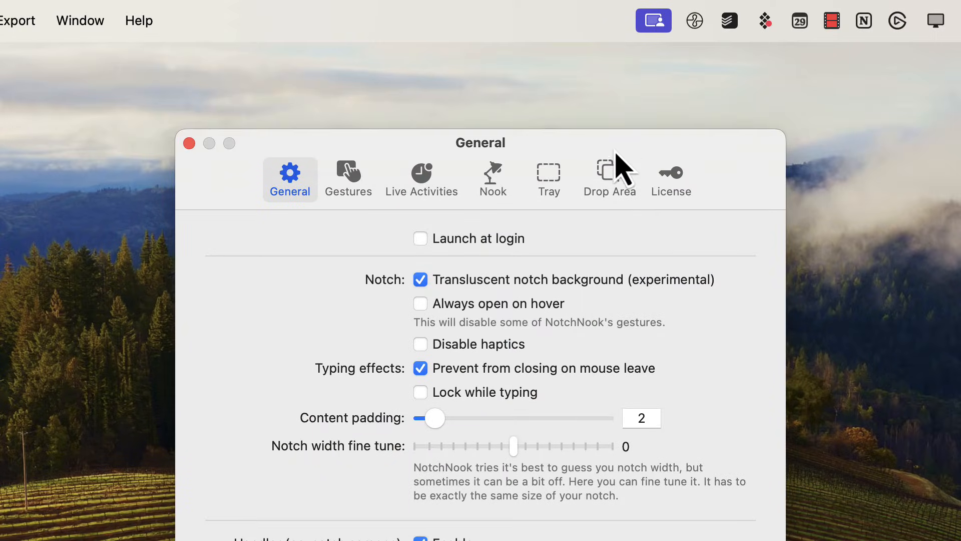
left_click(493, 179)
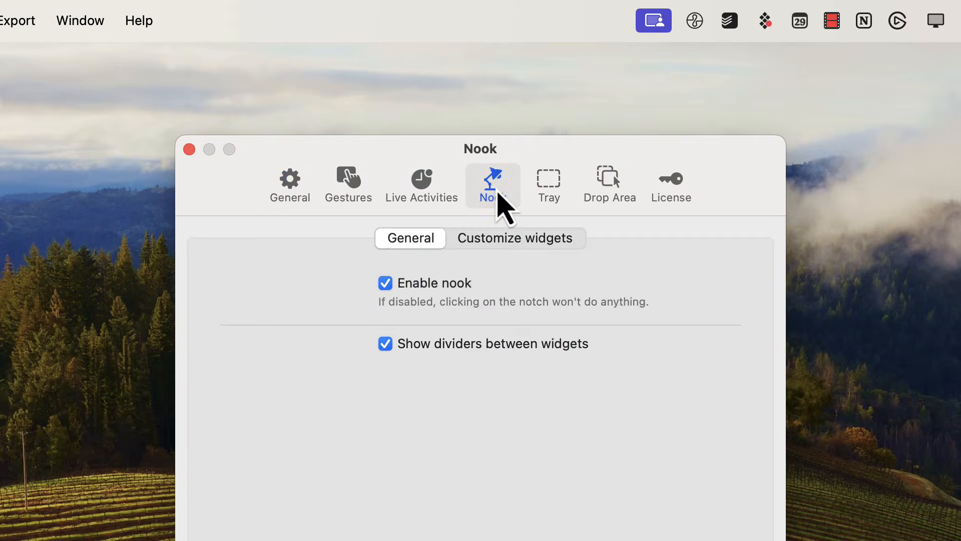
left_click(514, 238)
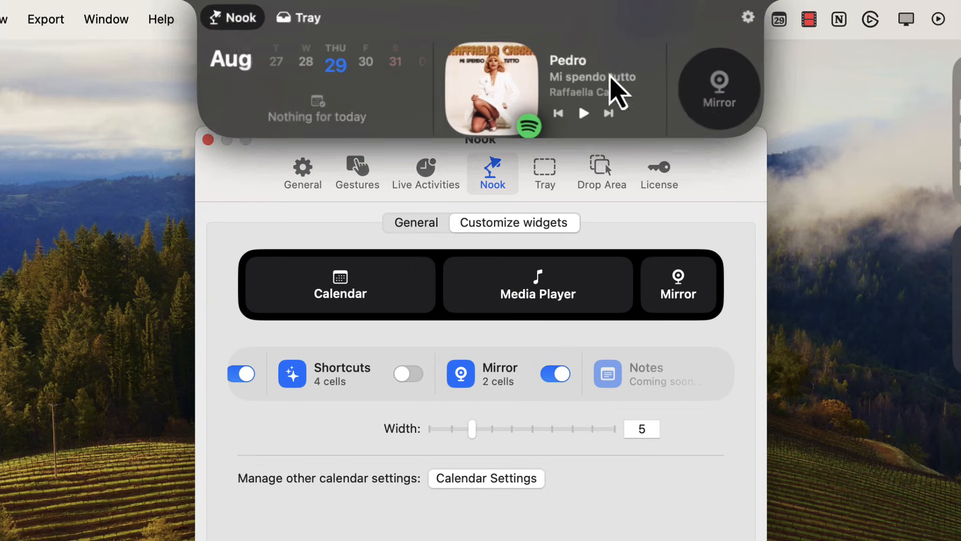
left_click(718, 88)
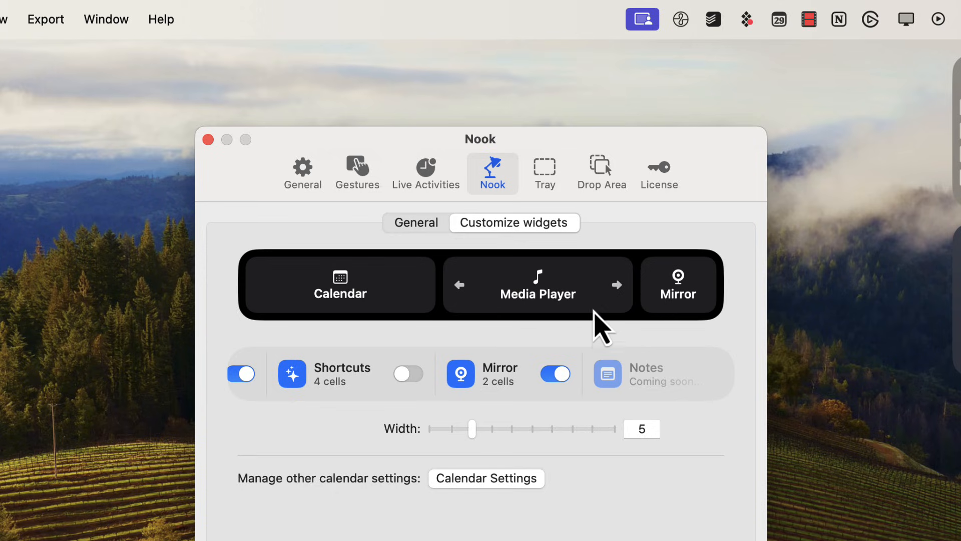
- Remove the Mirror widget and add Shortcuts, leaving Calendar, Media Player and Shortcuts
left_click(553, 373)
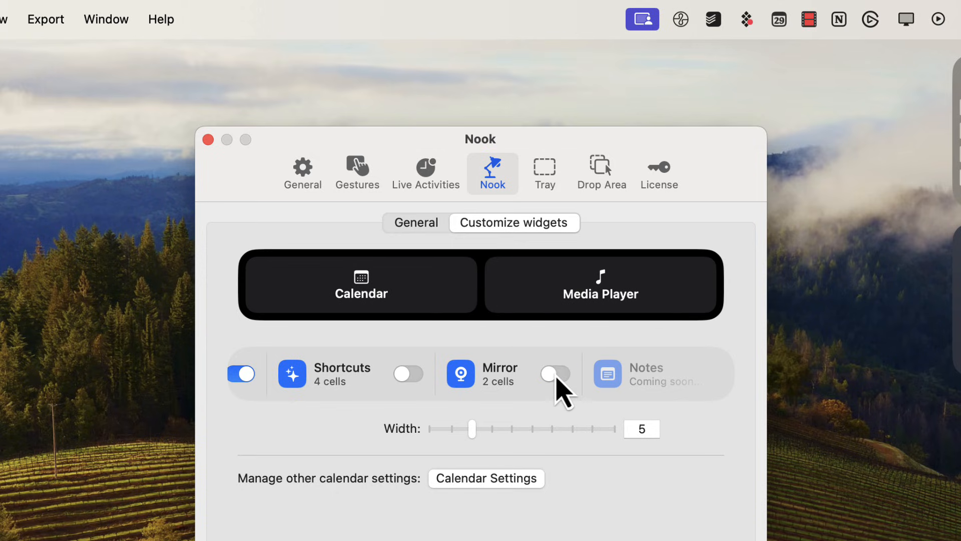
mouse_move(526, 409)
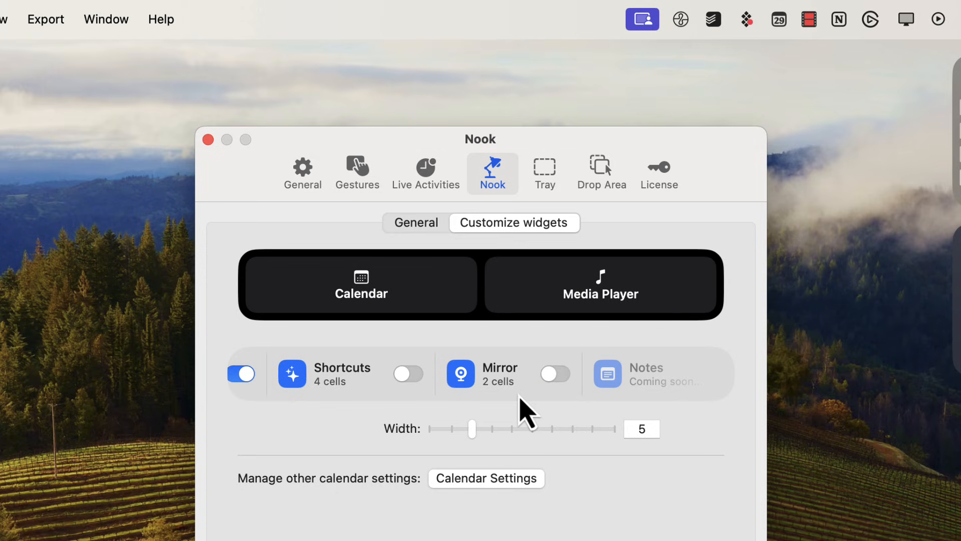
mouse_move(500, 374)
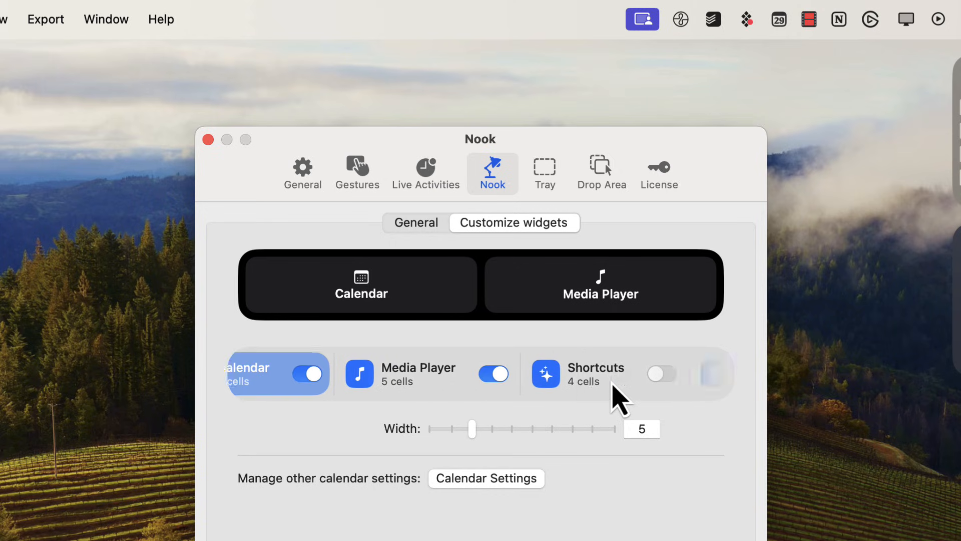
left_click(662, 373)
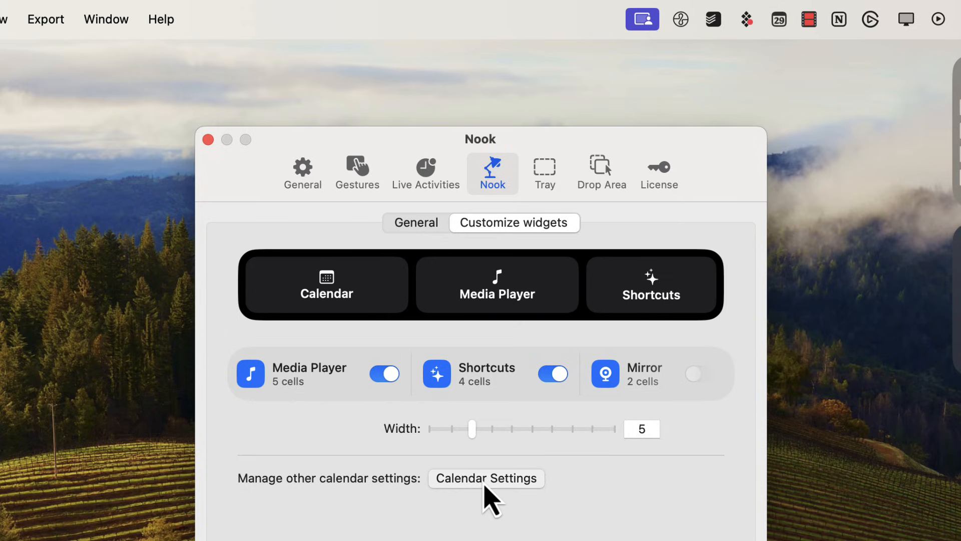
left_click(486, 479)
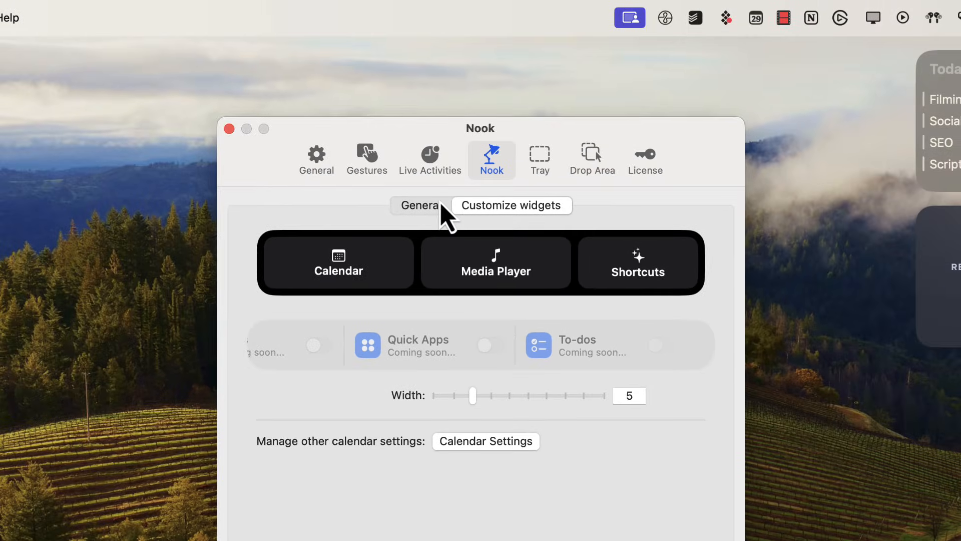
mouse_move(500, 412)
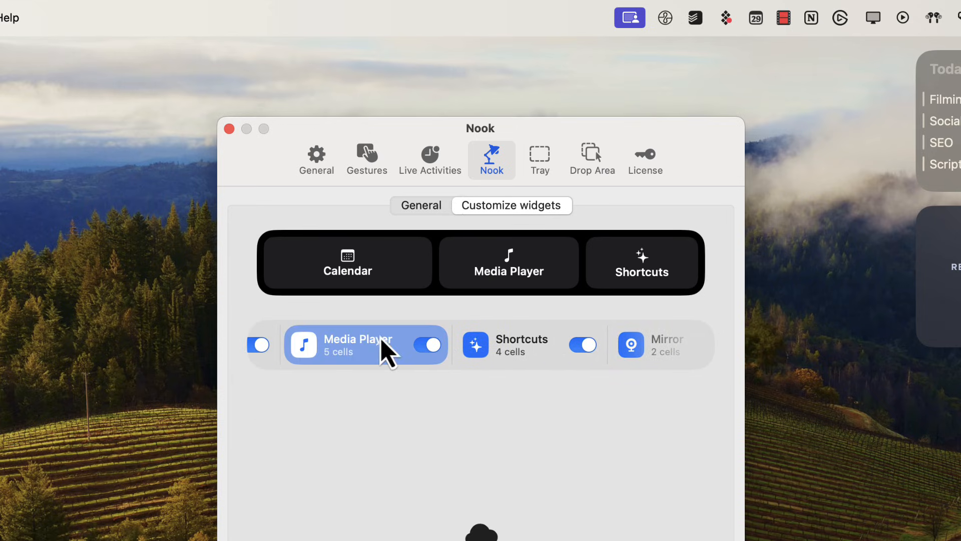
mouse_move(509, 289)
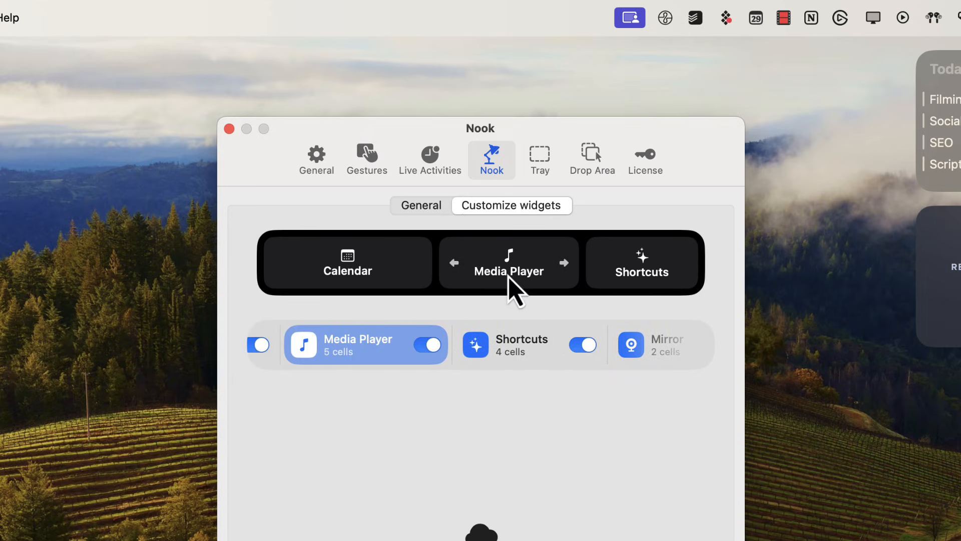
- View the Calendar widget's settings, then the Shortcuts widget's options in the carousel
left_click(348, 263)
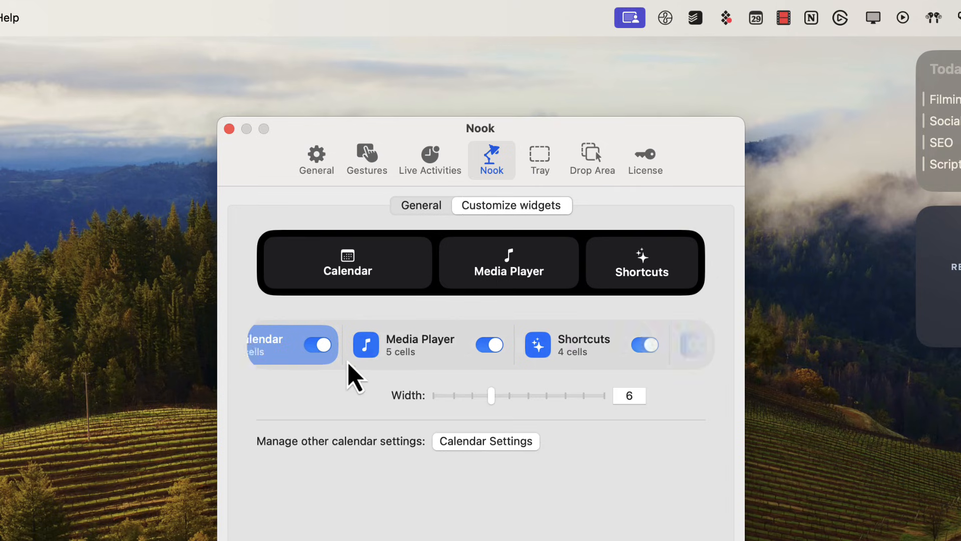
left_click(641, 343)
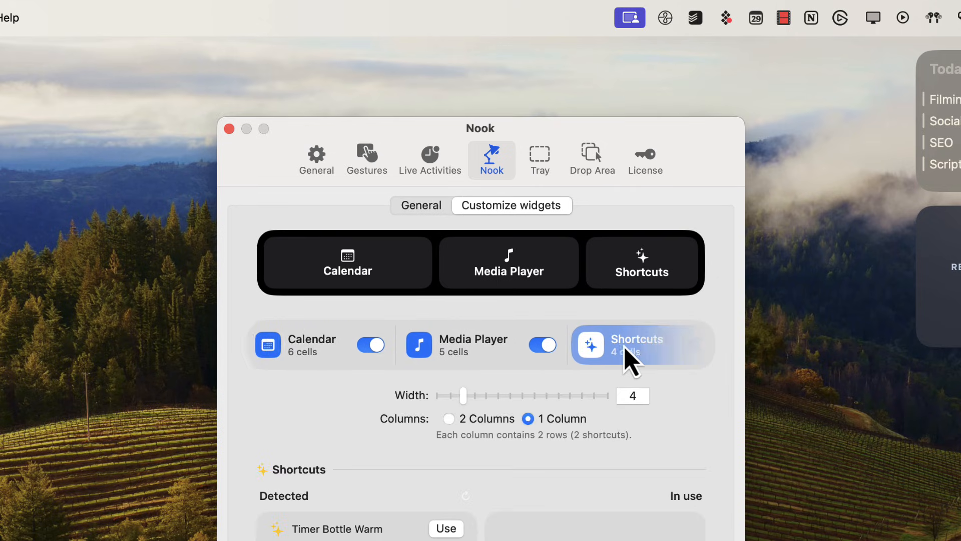
scroll("right", 3)
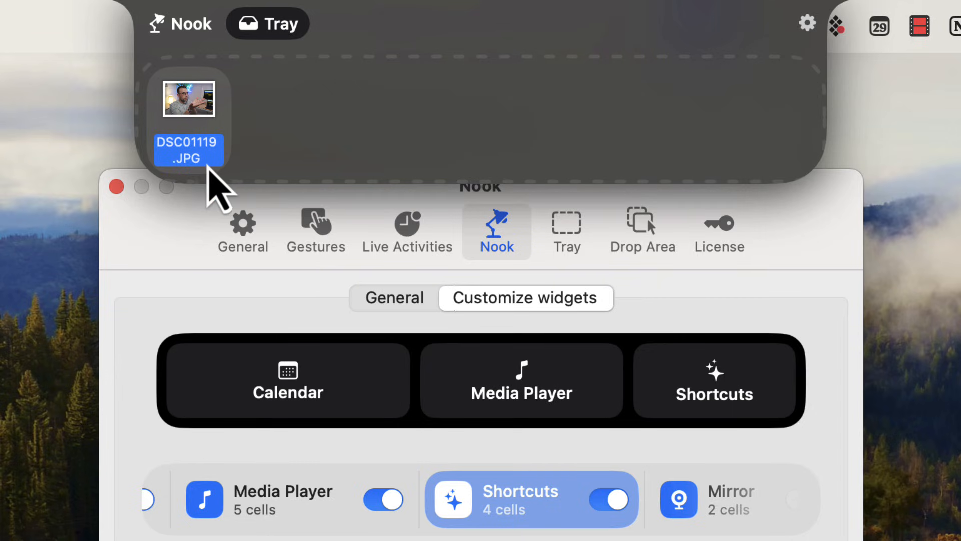
mouse_move(236, 168)
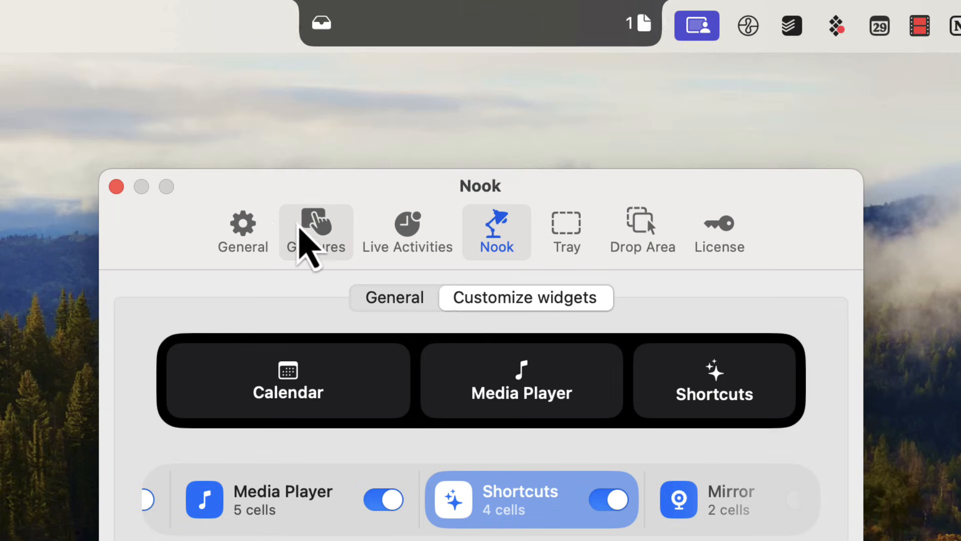
- Show the Gestures preferences with hover, vertical and horizontal media gestures enabled
left_click(315, 231)
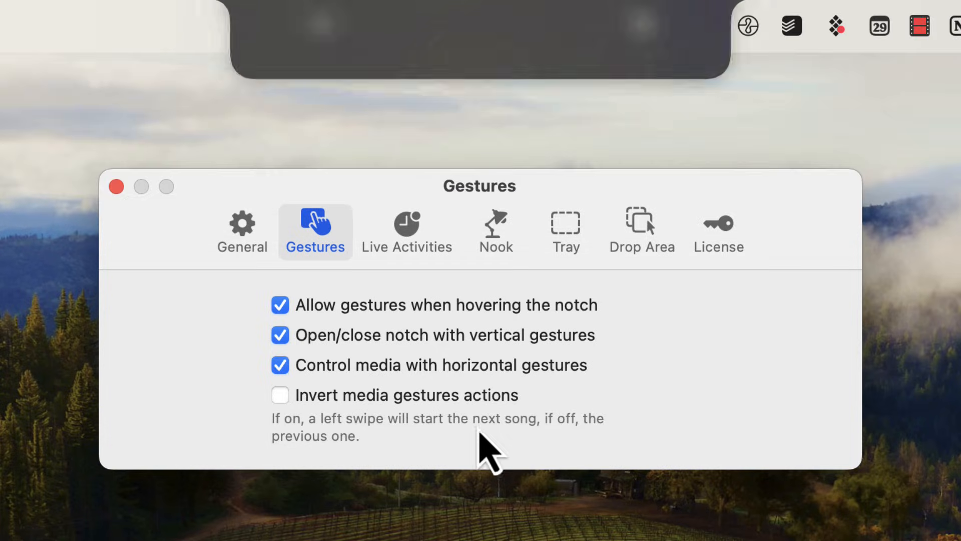
- In General settings, try always-open-on-hover and leave it off with content padding 6
left_click(241, 232)
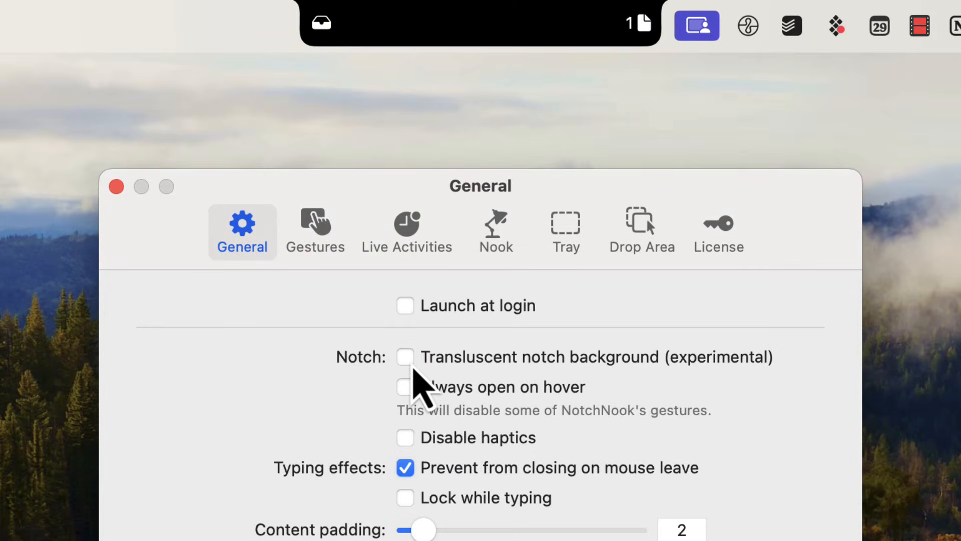
mouse_move(448, 37)
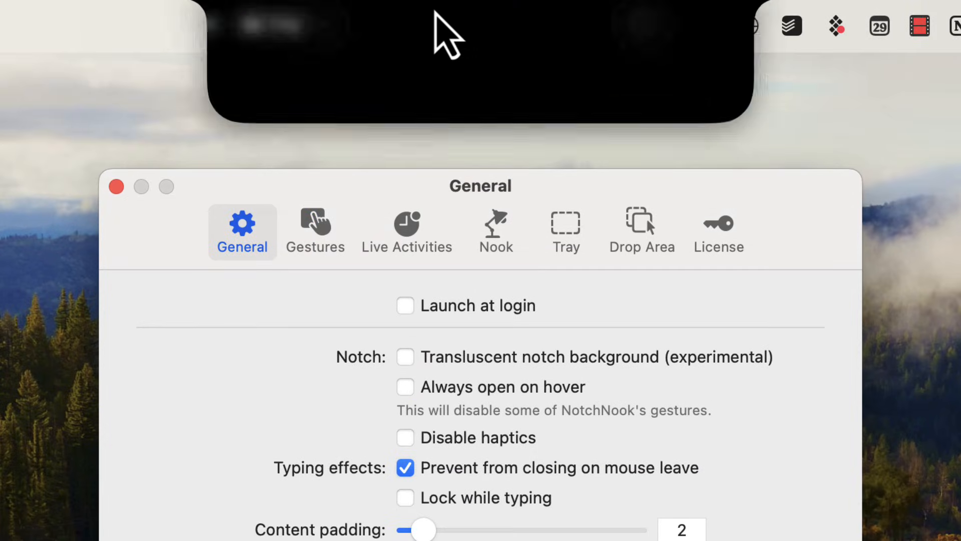
left_click(405, 386)
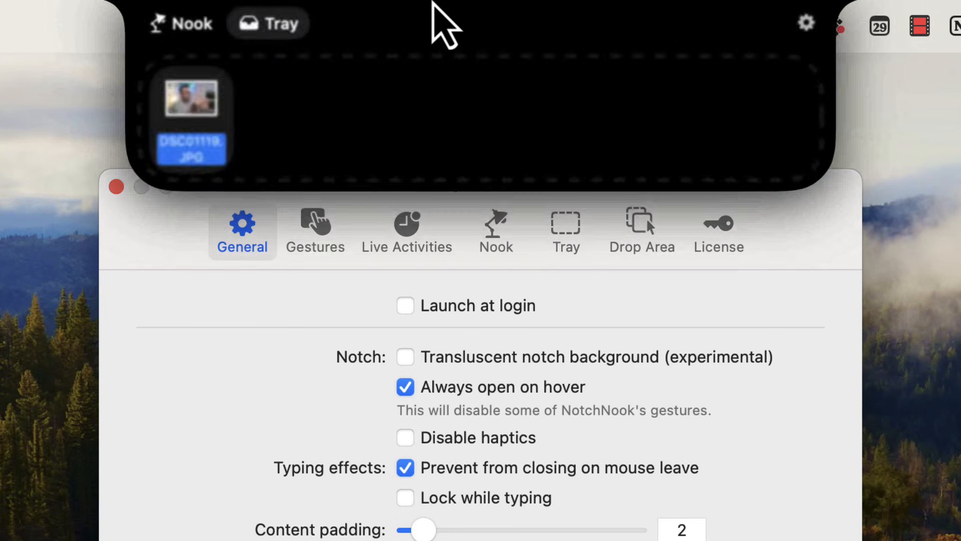
left_click(405, 387)
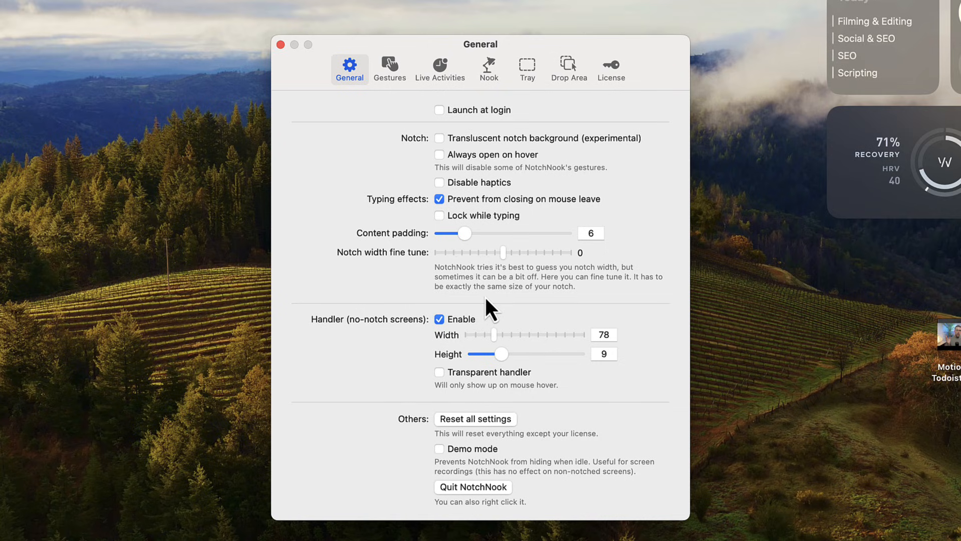
- Peek at the Drop Area settings, return to General and close the preferences window
left_click(569, 66)
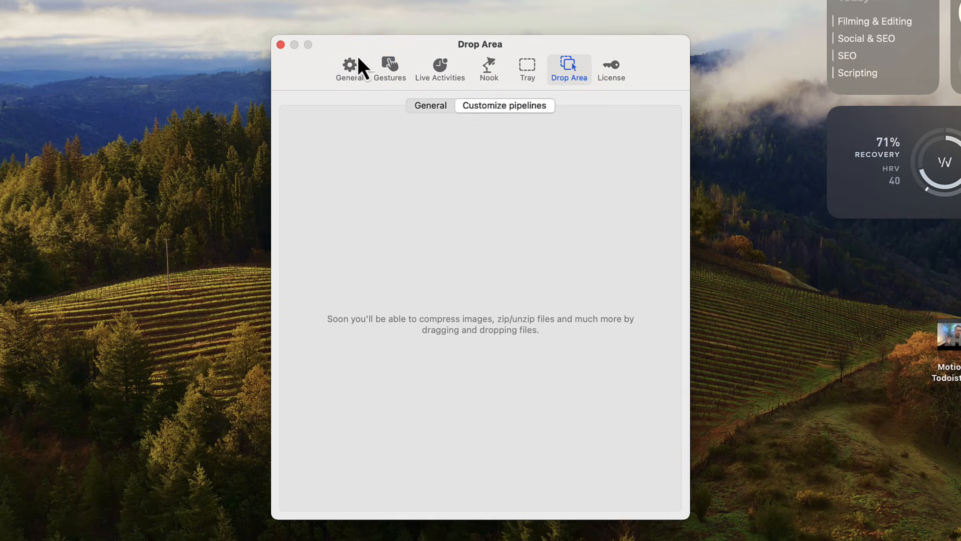
left_click(349, 64)
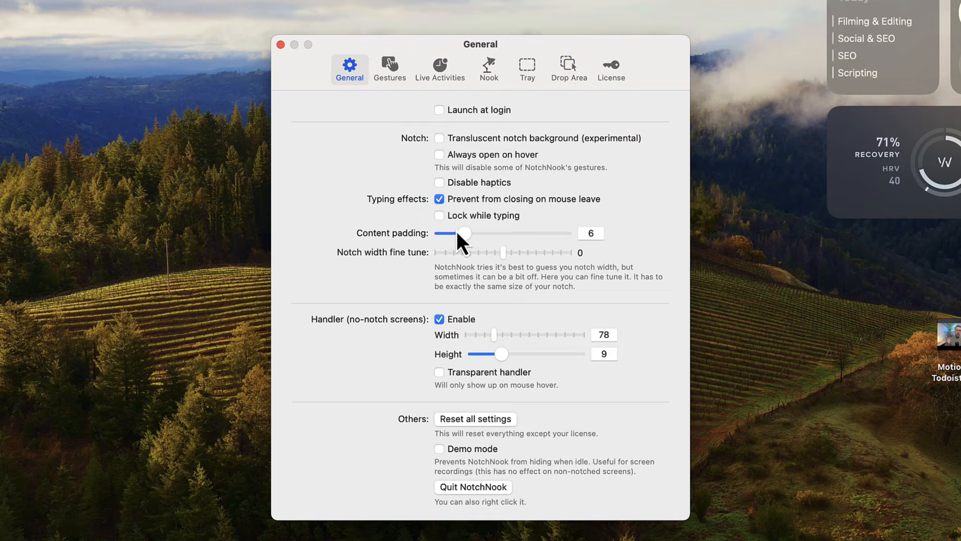
mouse_move(506, 361)
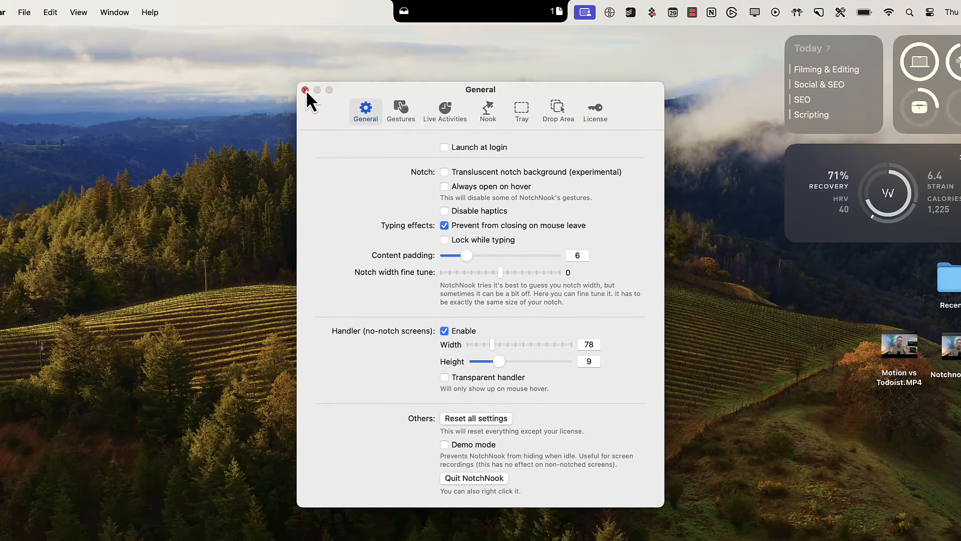
left_click(306, 90)
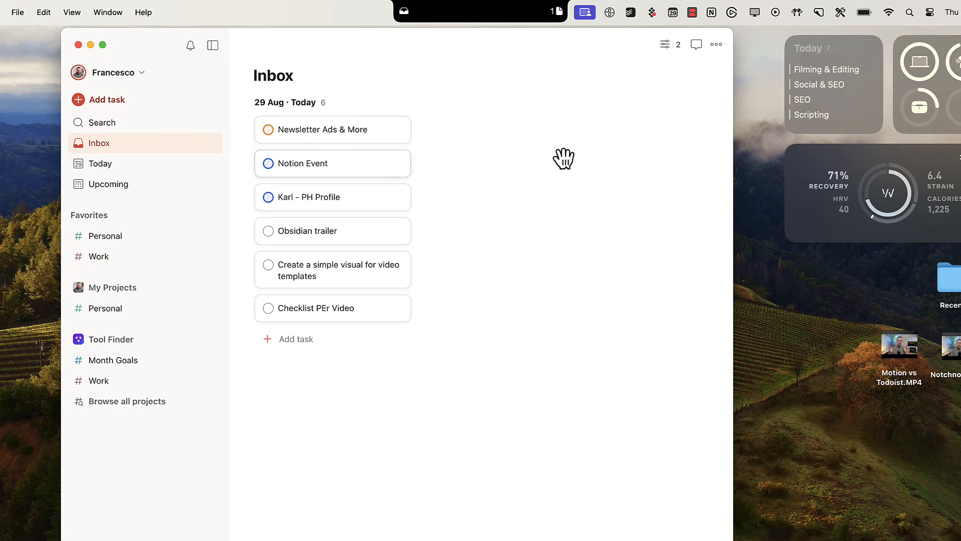
mouse_move(95, 55)
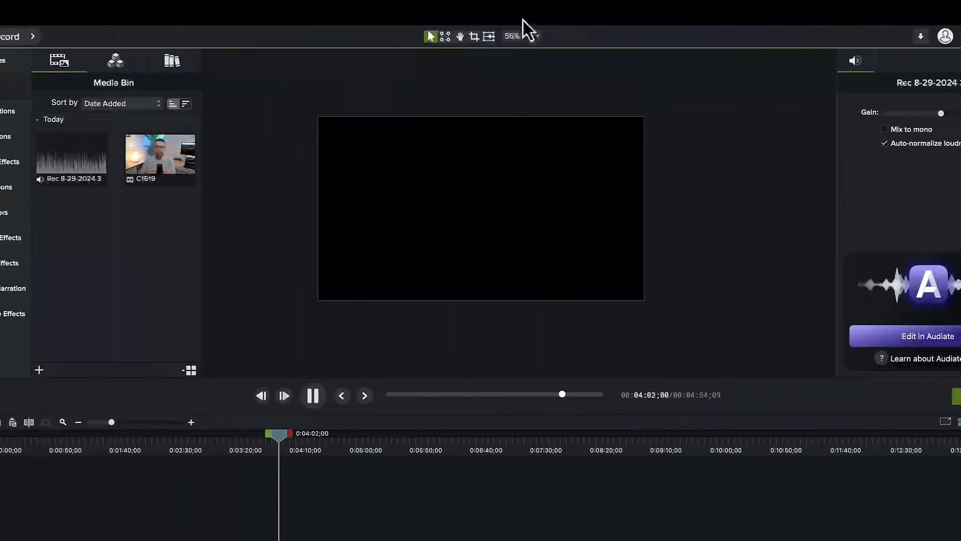
- Drag DSC01119.JPG from the notch files tray into Camtasia's Media Bin
left_click(313, 395)
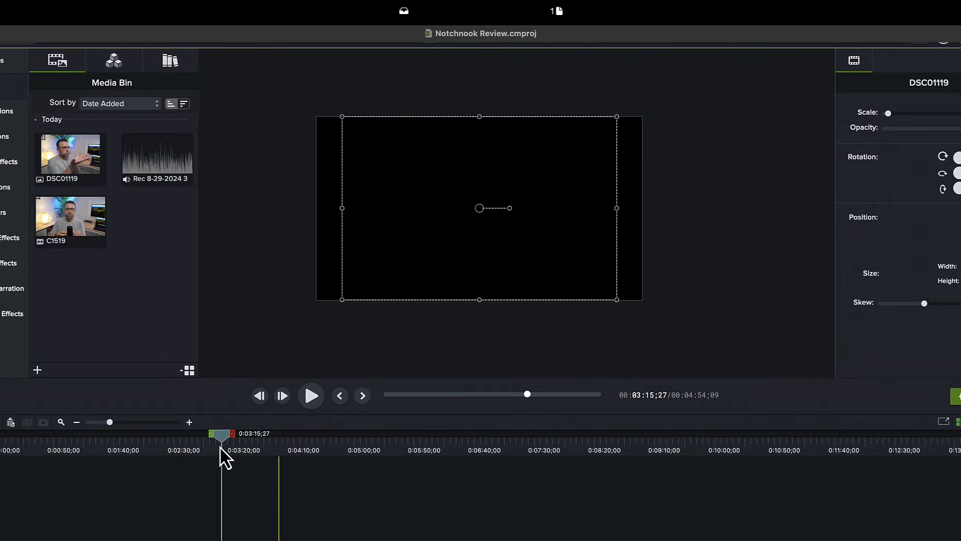
left_click(310, 394)
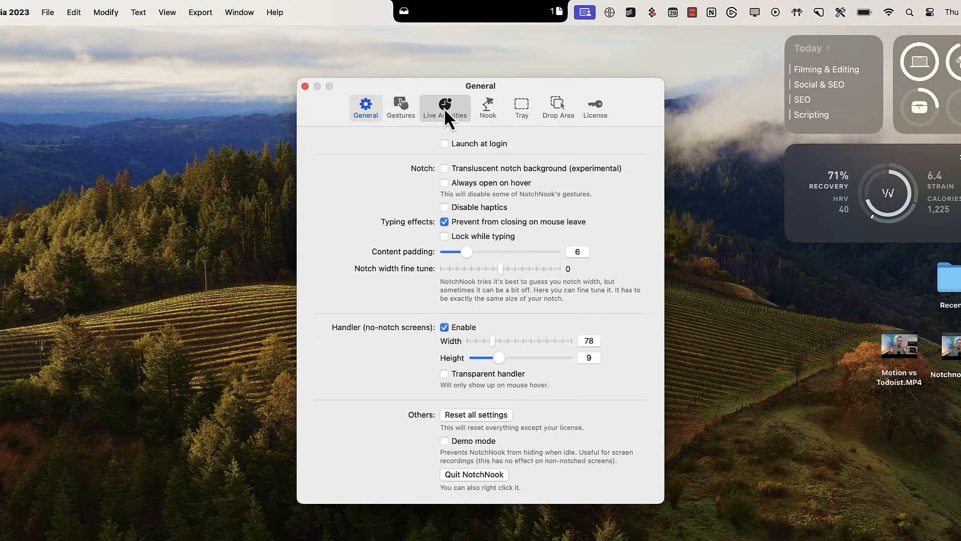
- Enable Show song change in the Live Activities general options
left_click(444, 109)
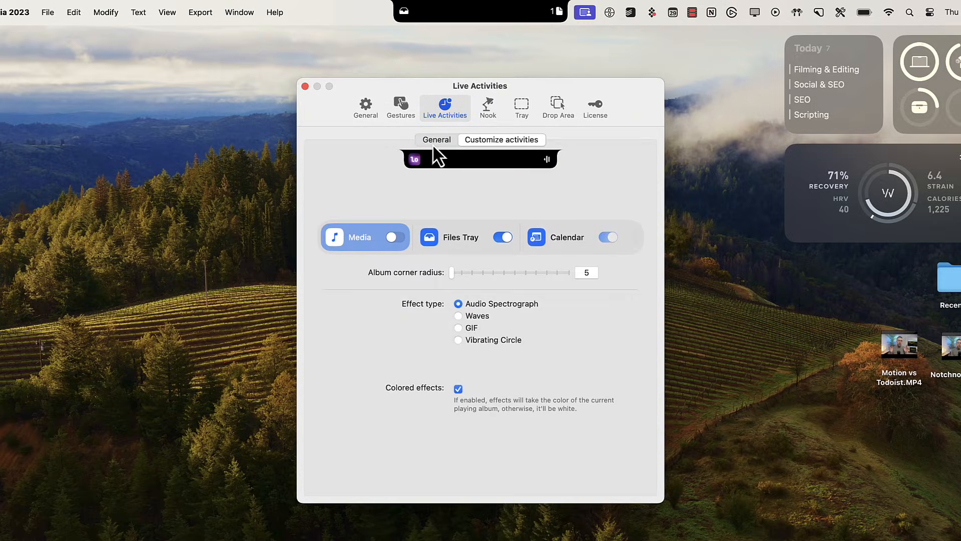
left_click(436, 139)
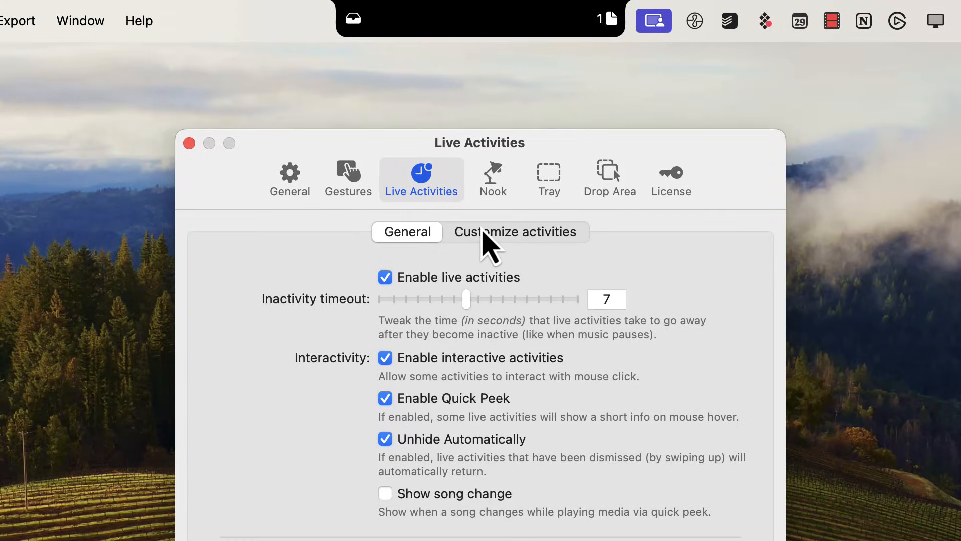
left_click(514, 232)
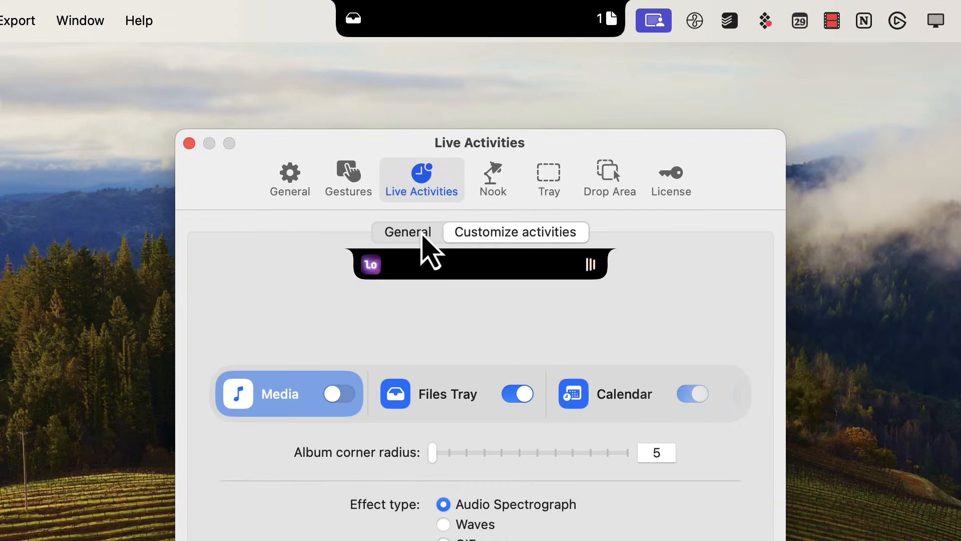
left_click(407, 231)
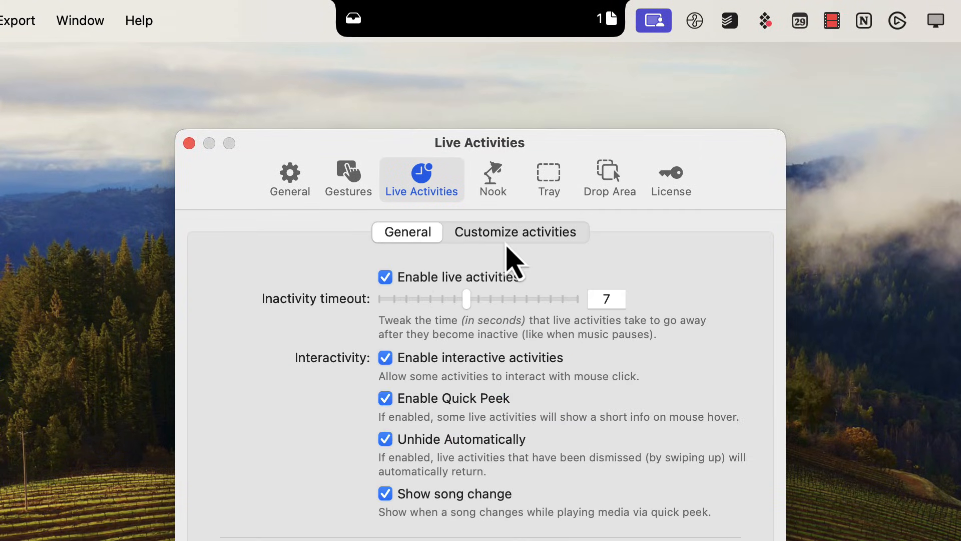
- In Customize activities, turn the Media live activity on and Files Tray off
left_click(516, 231)
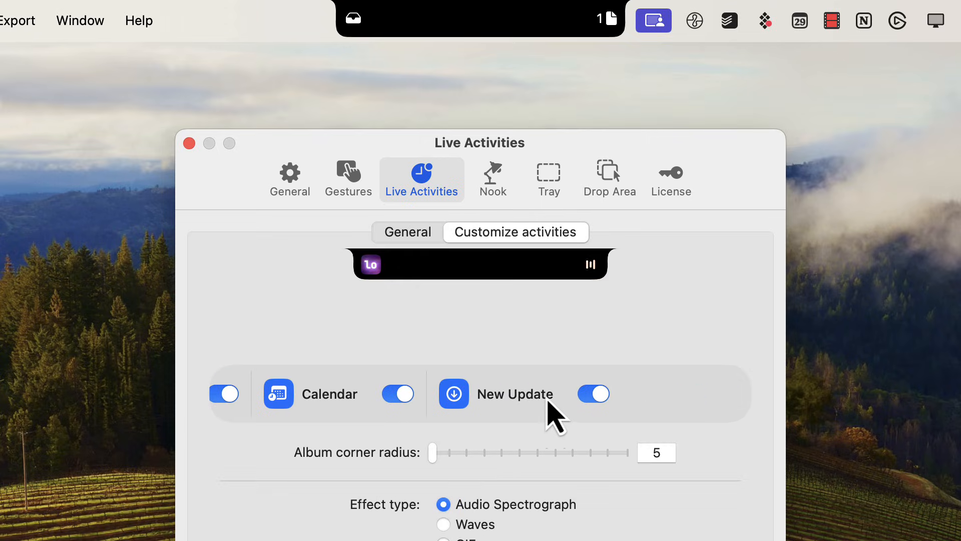
left_click(592, 393)
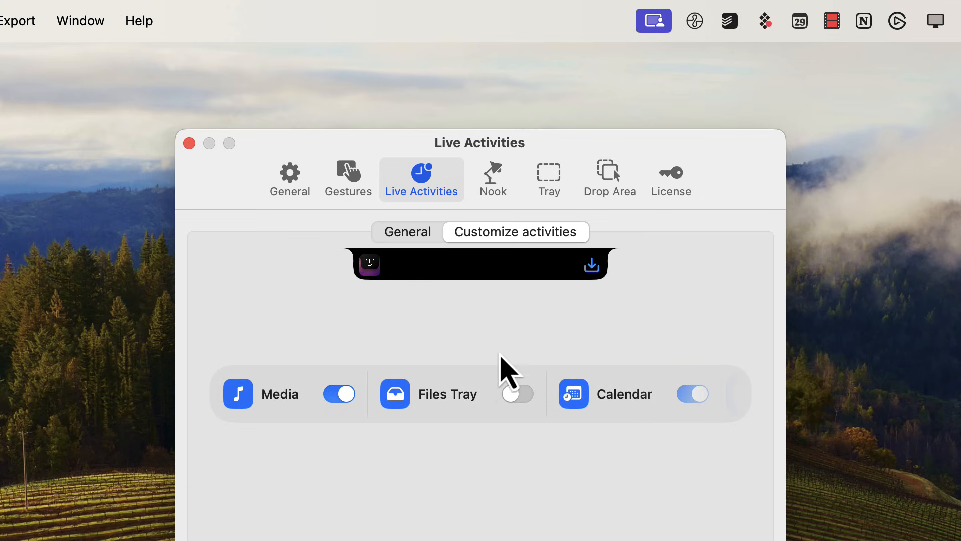
left_click(516, 392)
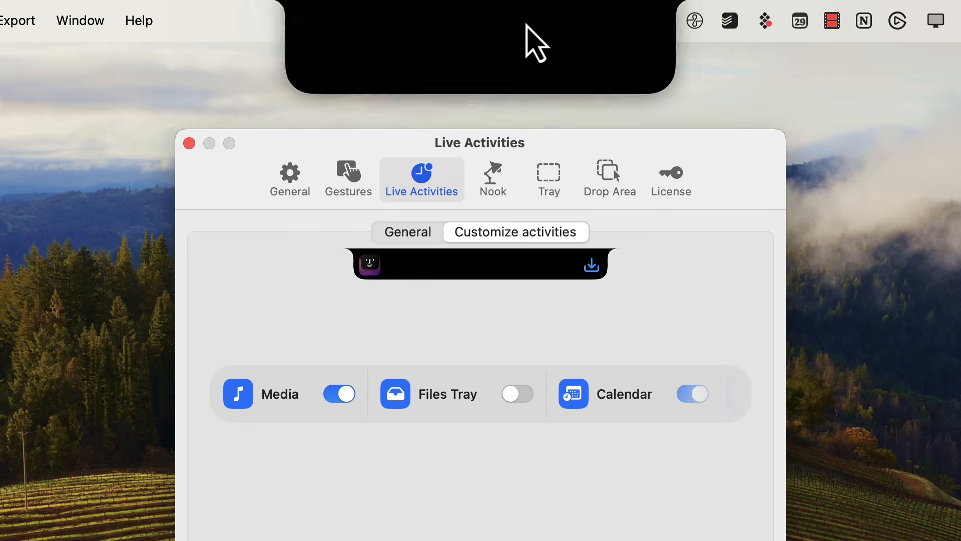